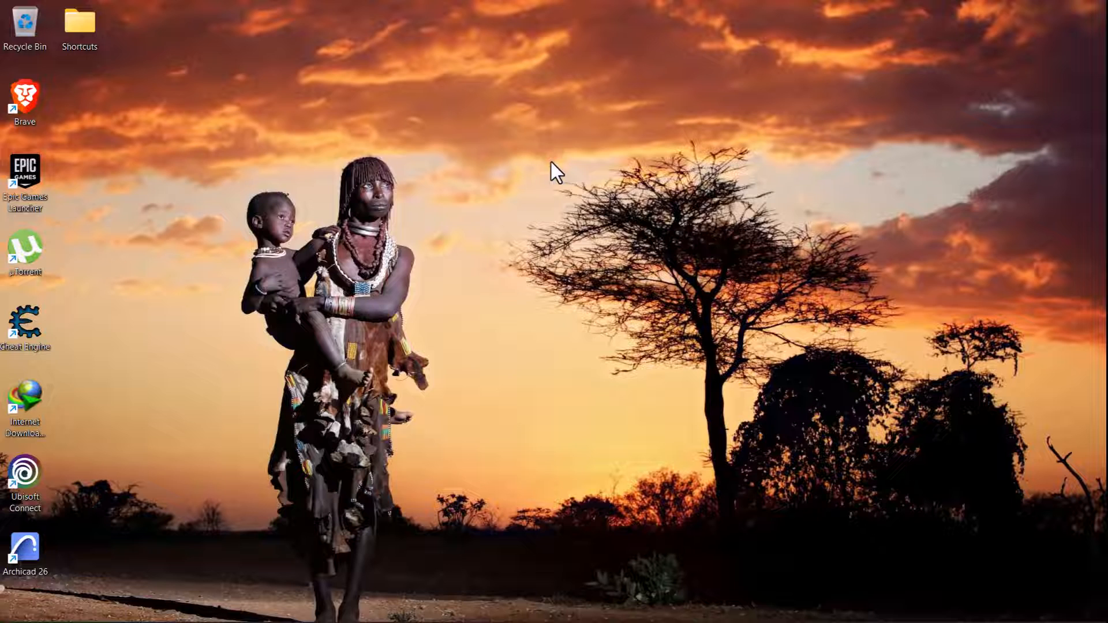
pyautogui.moveTo(221, 126)
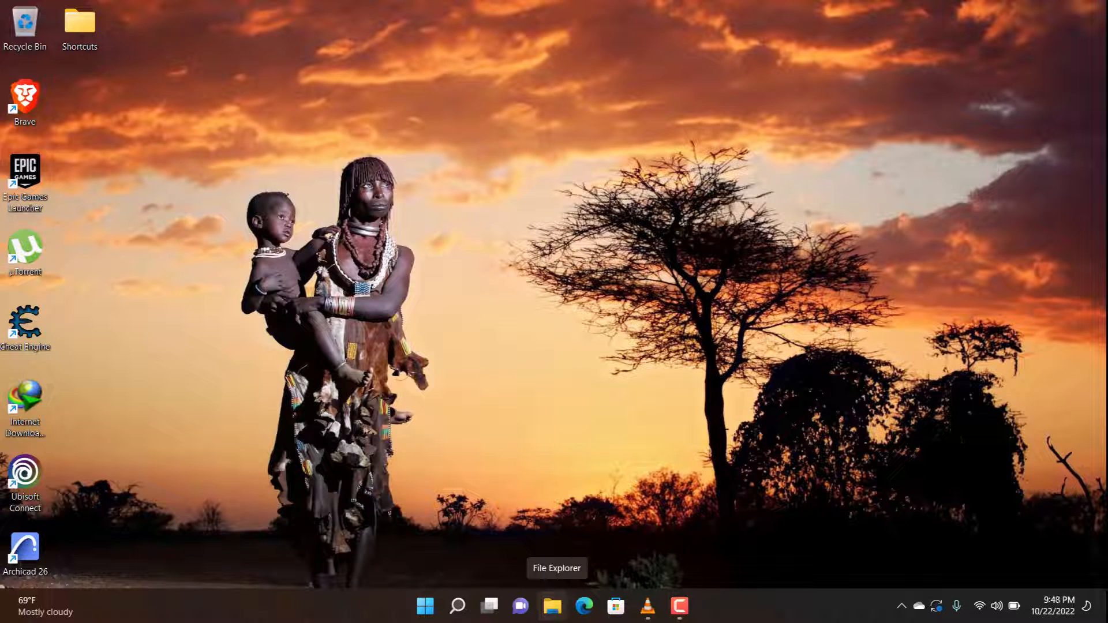
pyautogui.moveTo(583, 607)
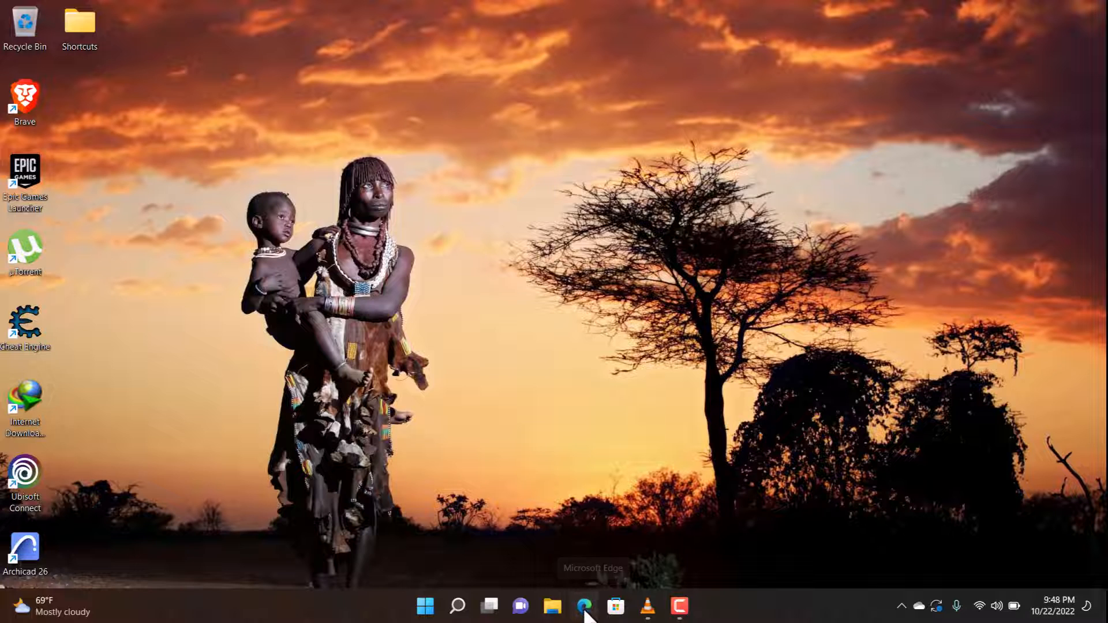
# Launch Edge and go to its Settings page from the ... menu
pyautogui.click(583, 607)
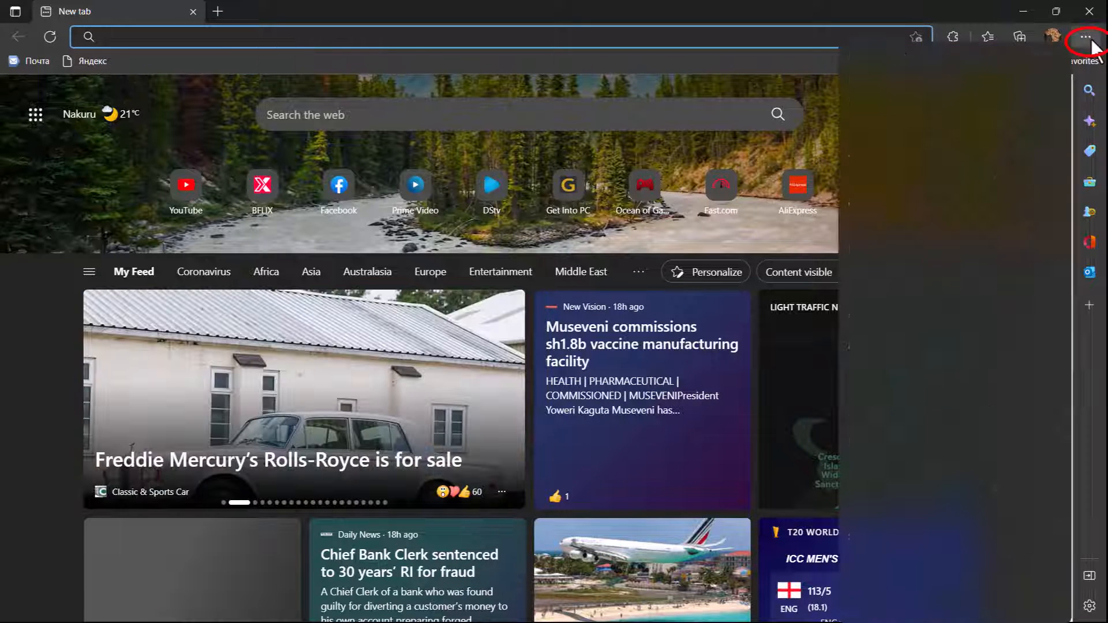
pyautogui.click(1087, 37)
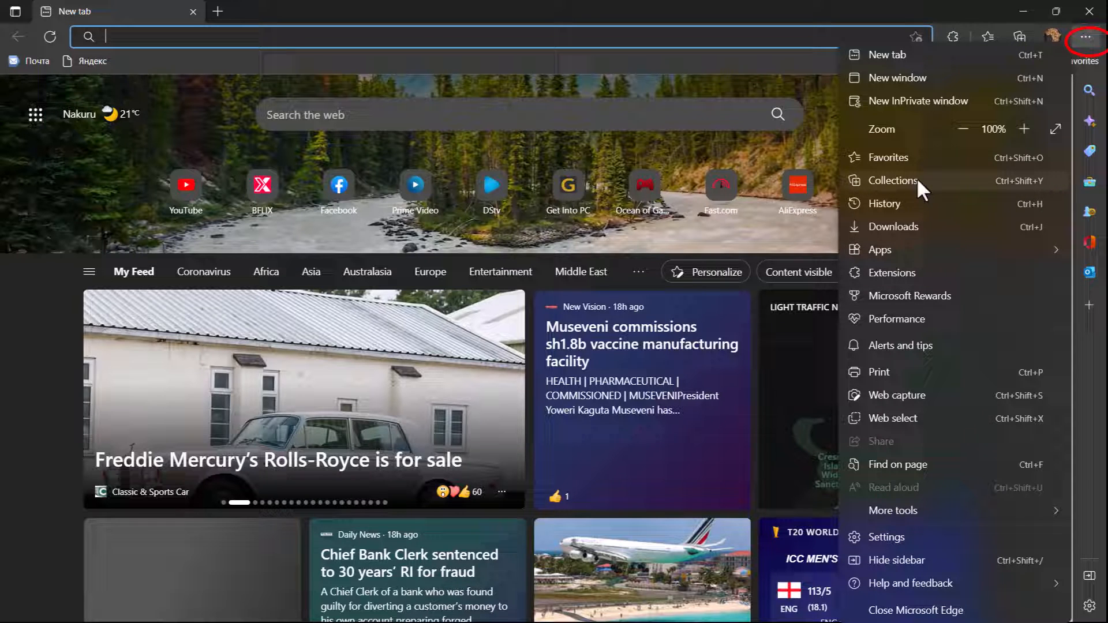
pyautogui.click(893, 510)
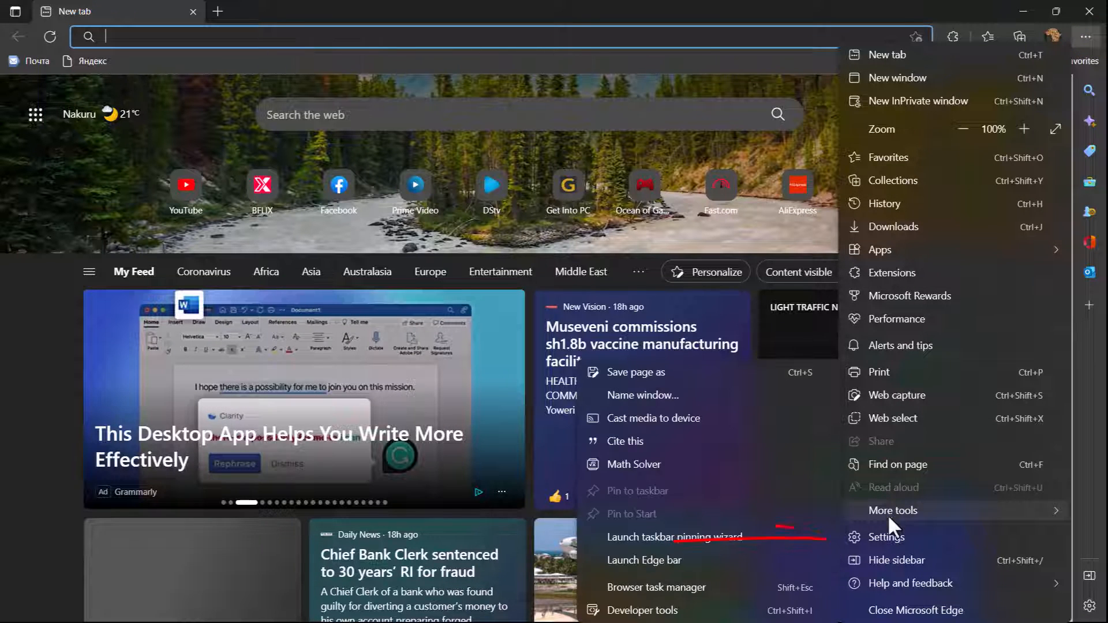
pyautogui.click(885, 538)
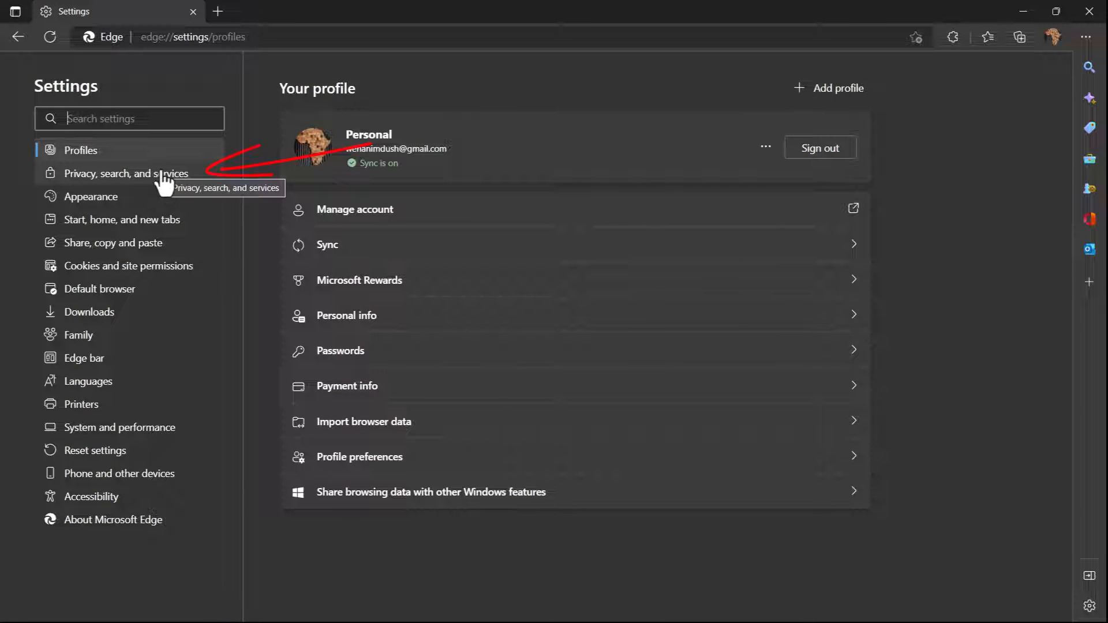
# Go to Privacy, search, and services, then Address bar and search under Services
pyautogui.click(127, 173)
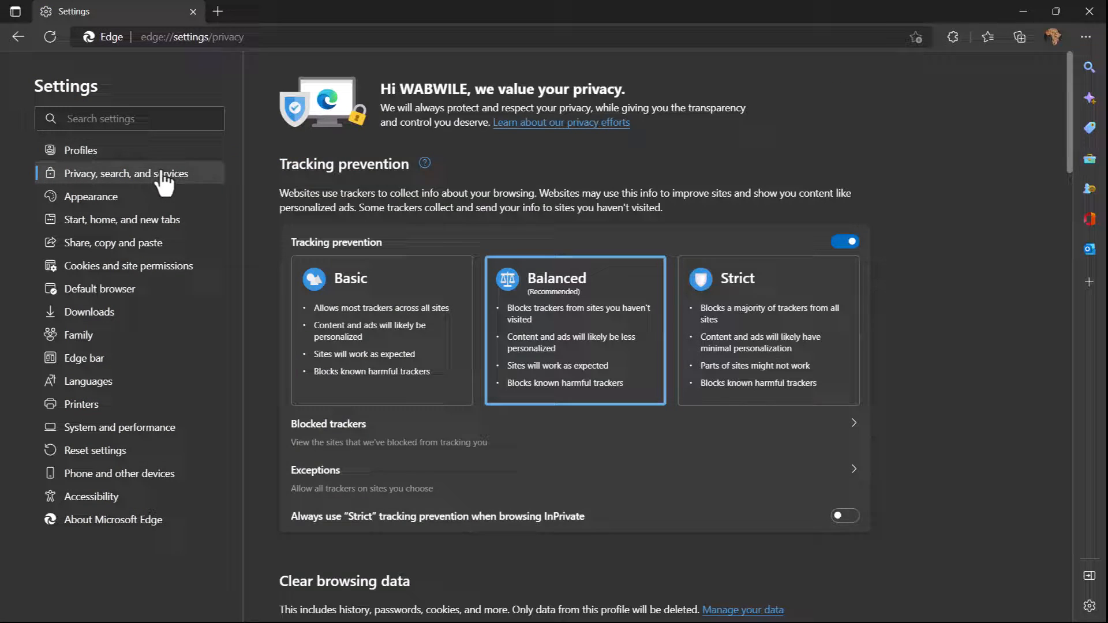
pyautogui.scroll(-3)
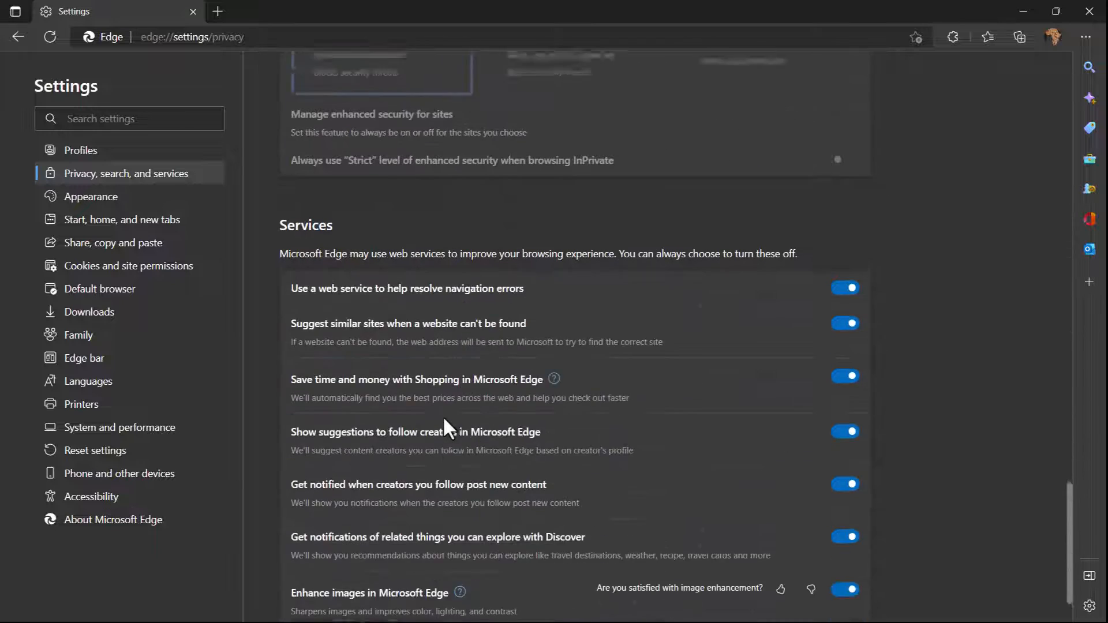
pyautogui.scroll(-3)
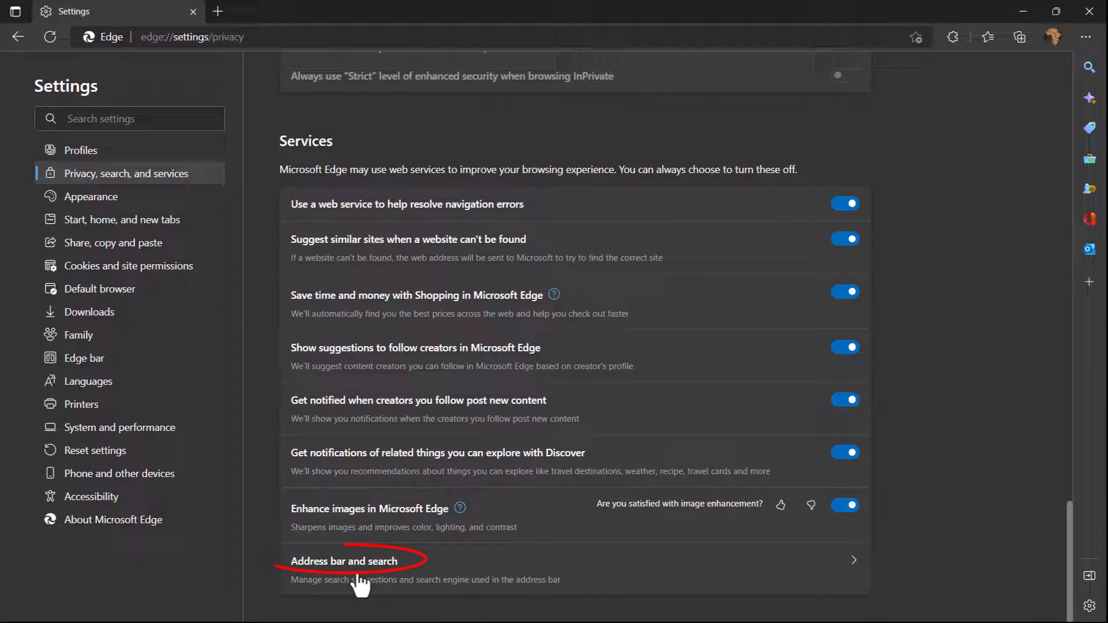
pyautogui.click(344, 561)
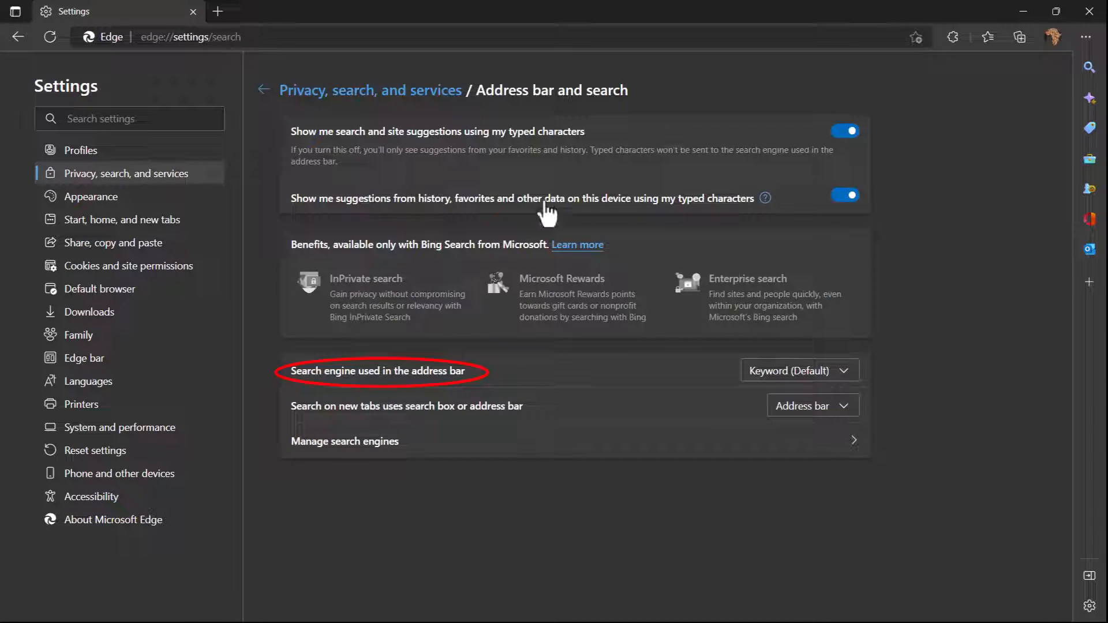
pyautogui.moveTo(311, 375)
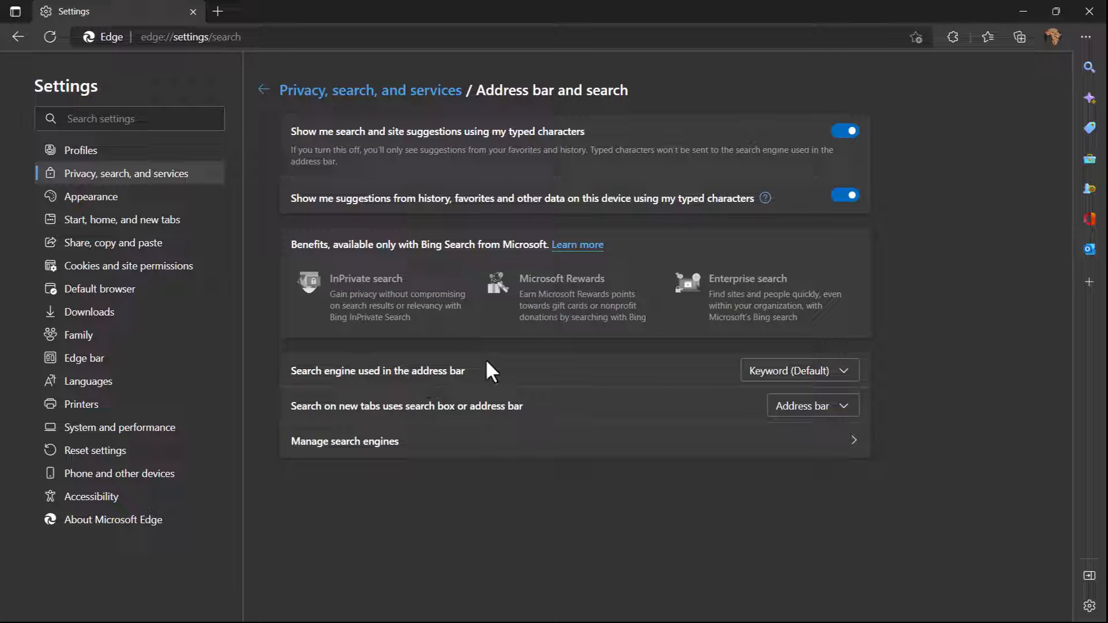
pyautogui.moveTo(777, 385)
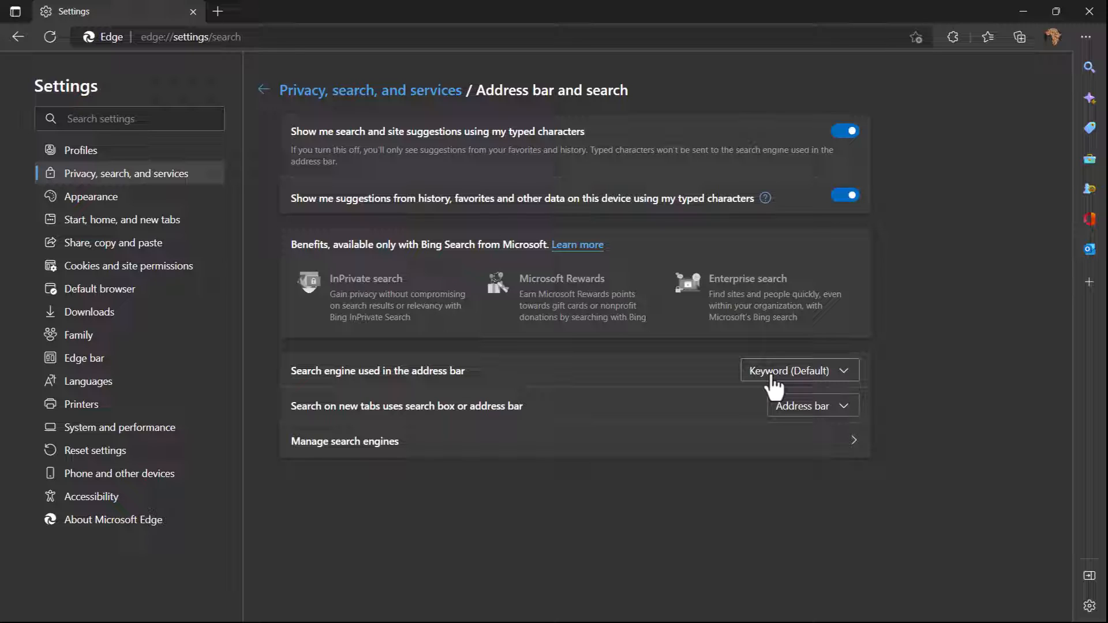
# Try Yahoo! and DuckDuckGo in the address bar search engine dropdown, then pick Bing
pyautogui.click(799, 370)
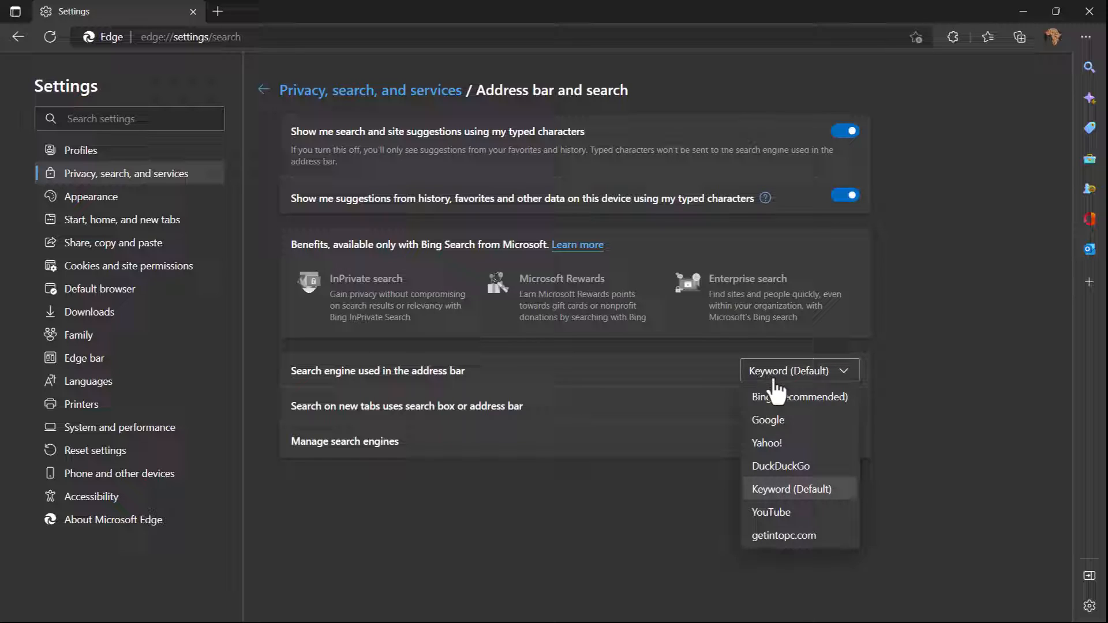
pyautogui.moveTo(778, 452)
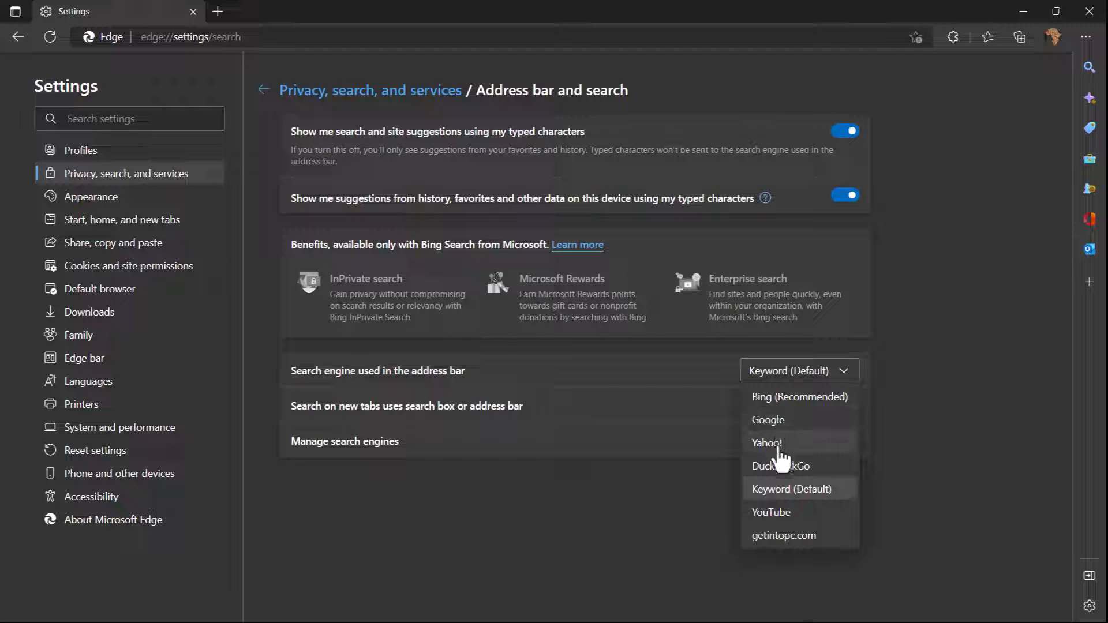
pyautogui.click(765, 443)
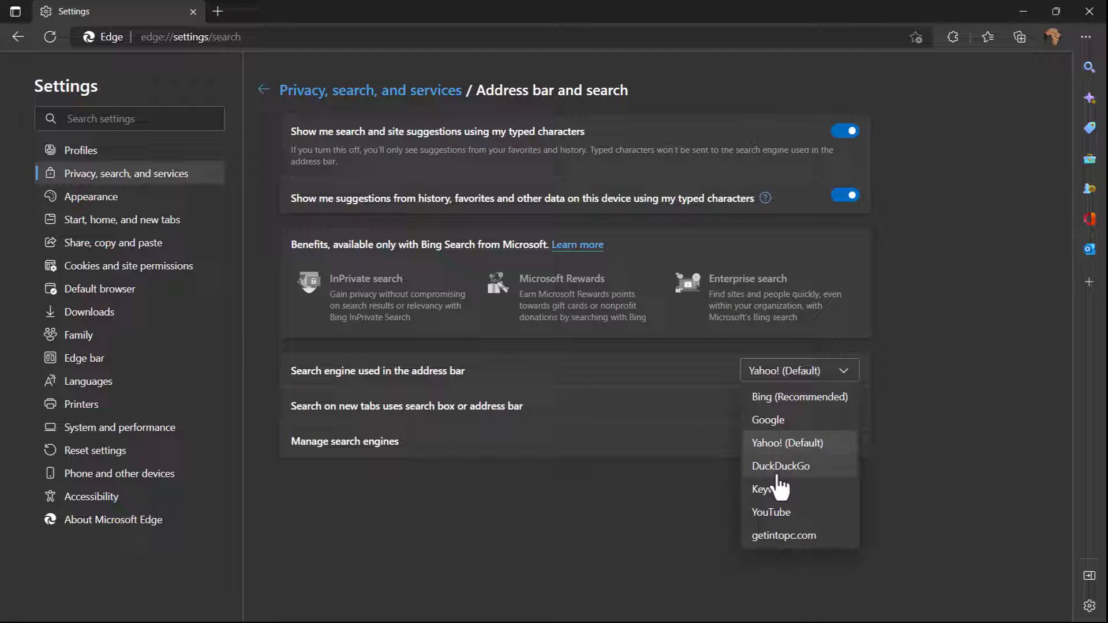
pyautogui.click(781, 466)
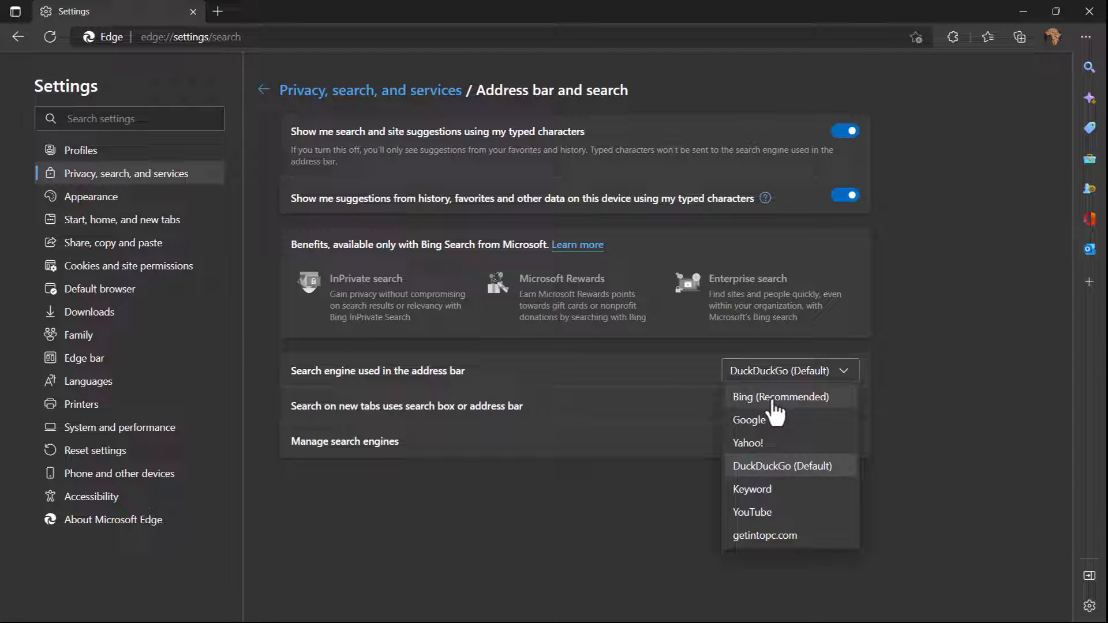
pyautogui.click(781, 396)
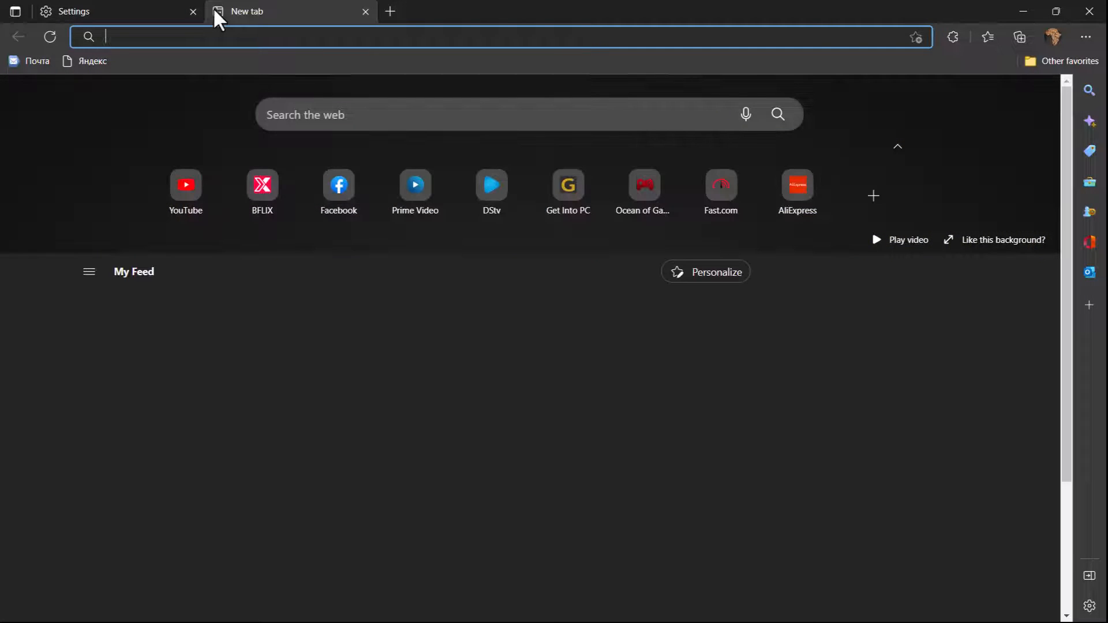
# Search '3 bedroom house models' from the address bar and scroll through the Bing results
pyautogui.write('3 bedroom house models')
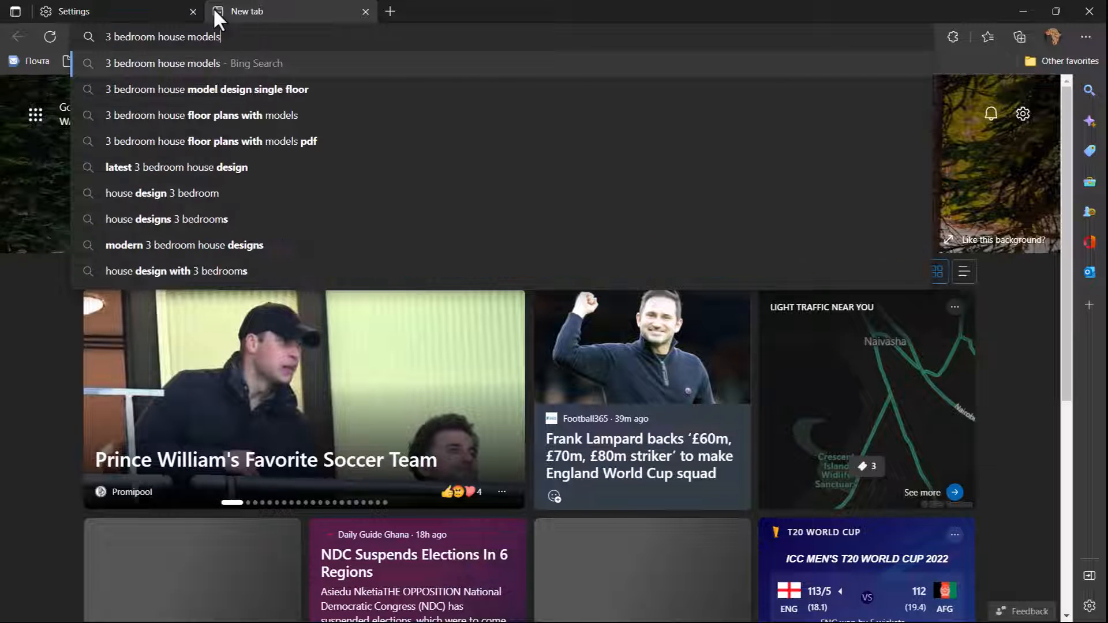
pyautogui.press('Return')
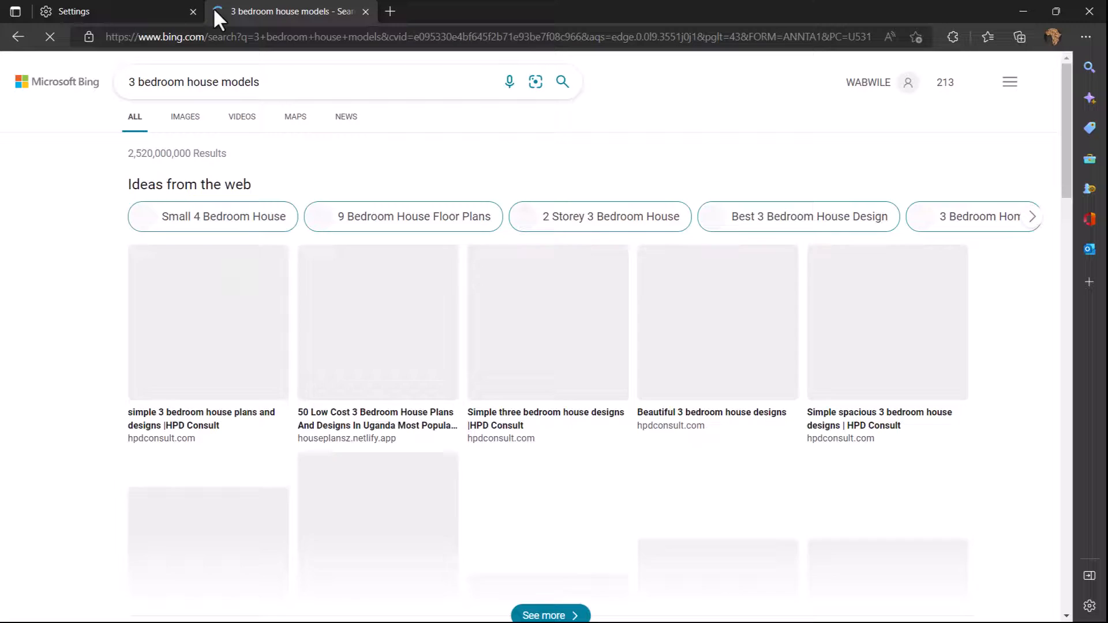
pyautogui.scroll(-3)
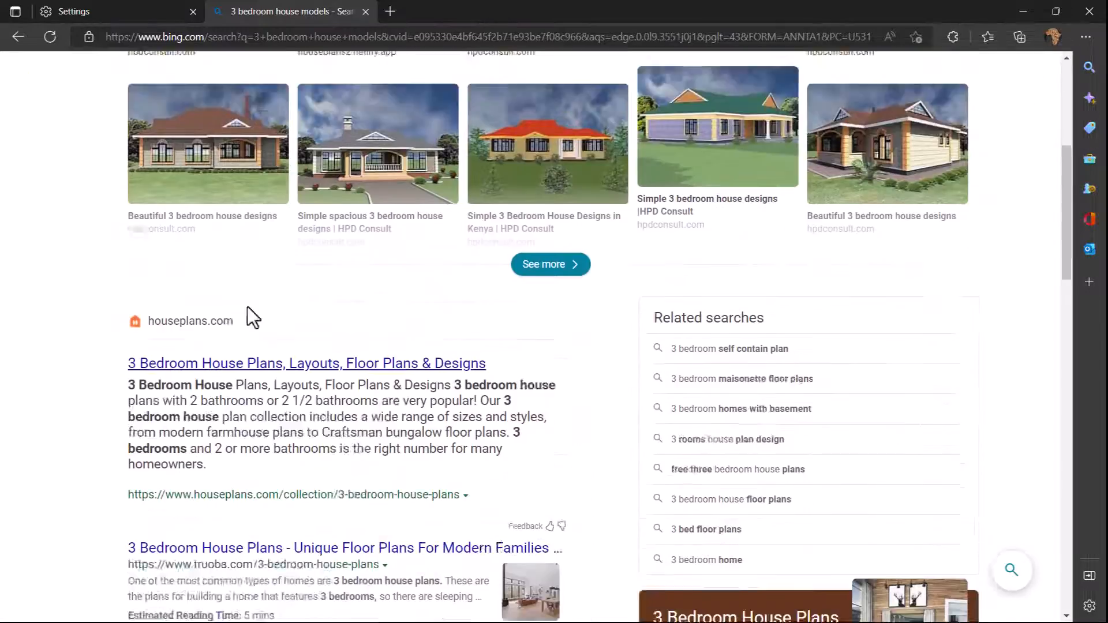
pyautogui.scroll(3)
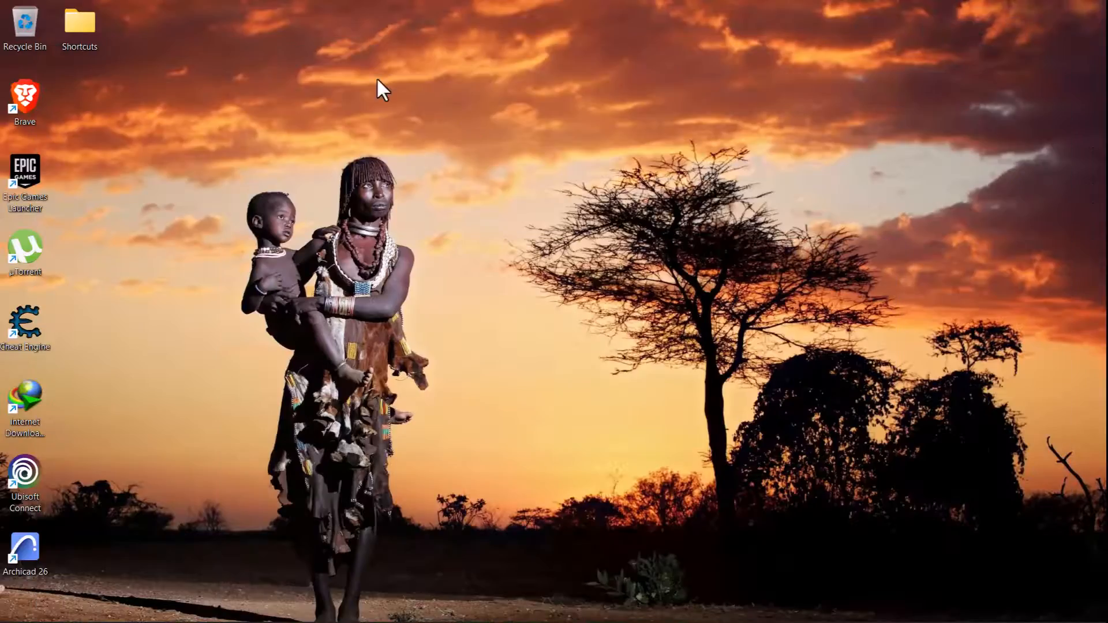
pyautogui.moveTo(25, 99)
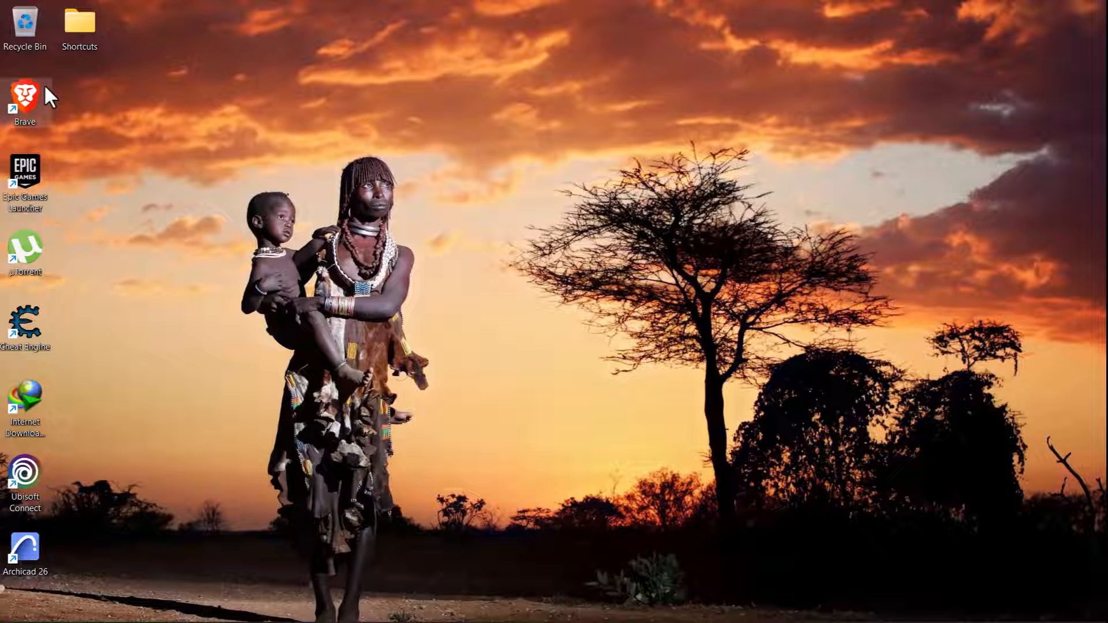
# Launch Brave from its desktop shortcut
pyautogui.doubleClick(25, 97)
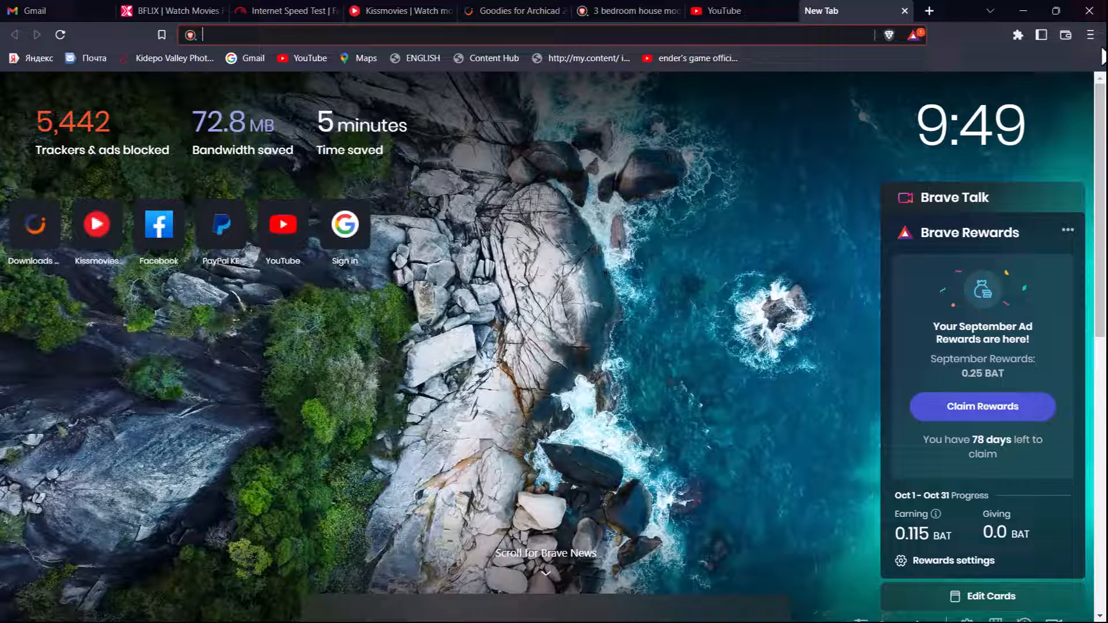
# Go to Brave's Settings page through the main menu
pyautogui.click(1091, 34)
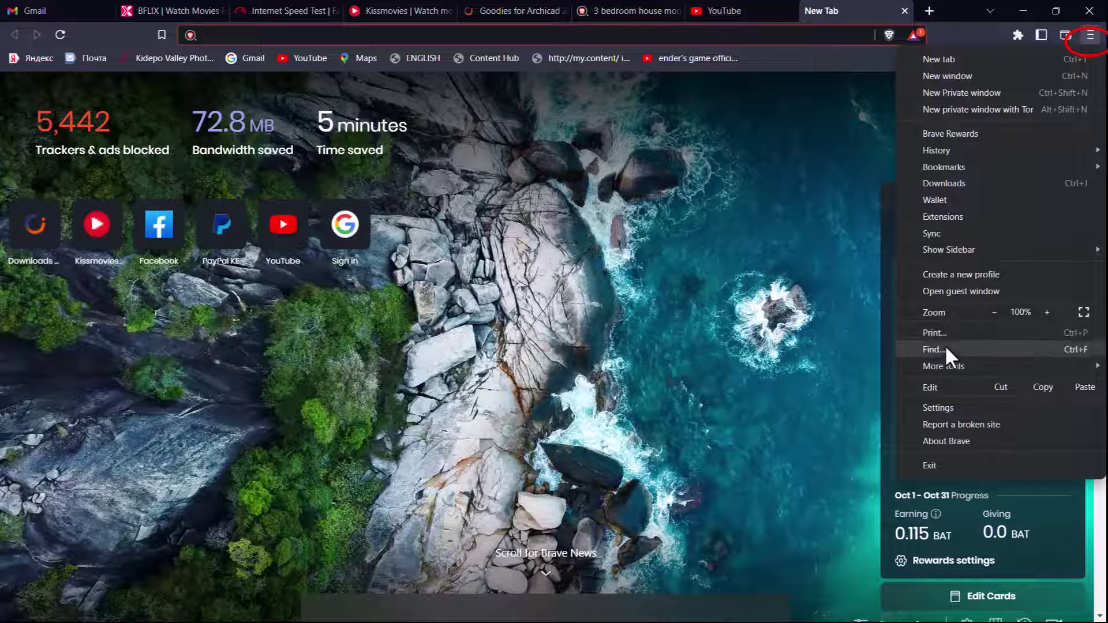
pyautogui.moveTo(952, 363)
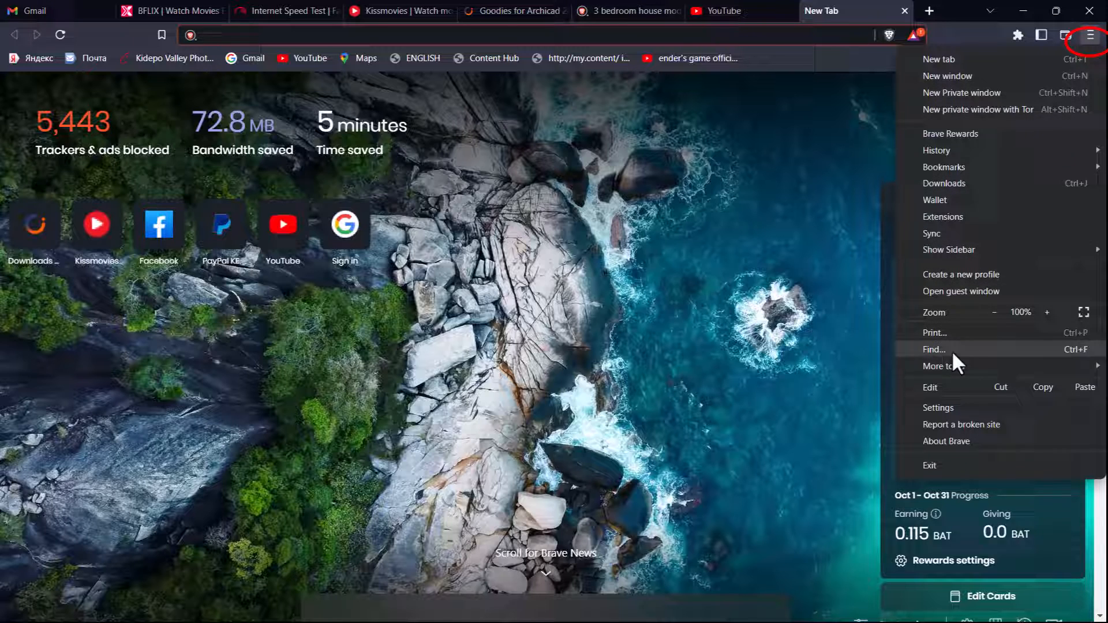
pyautogui.click(939, 408)
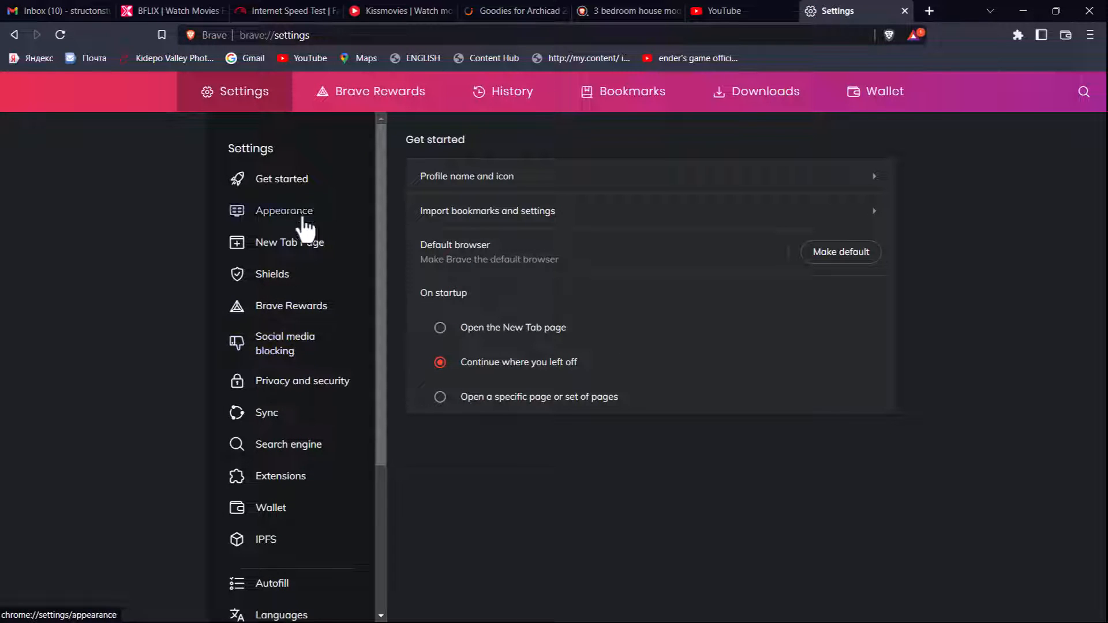
# In Search engine settings, keep Brave for normal windows and list the private window choices
pyautogui.click(288, 444)
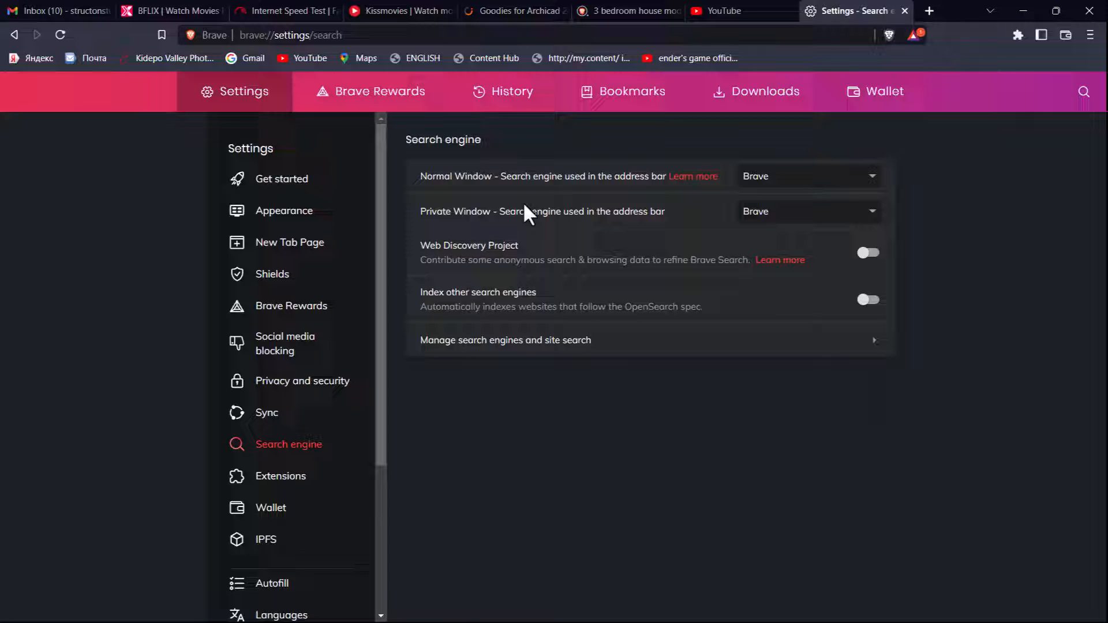
pyautogui.click(806, 176)
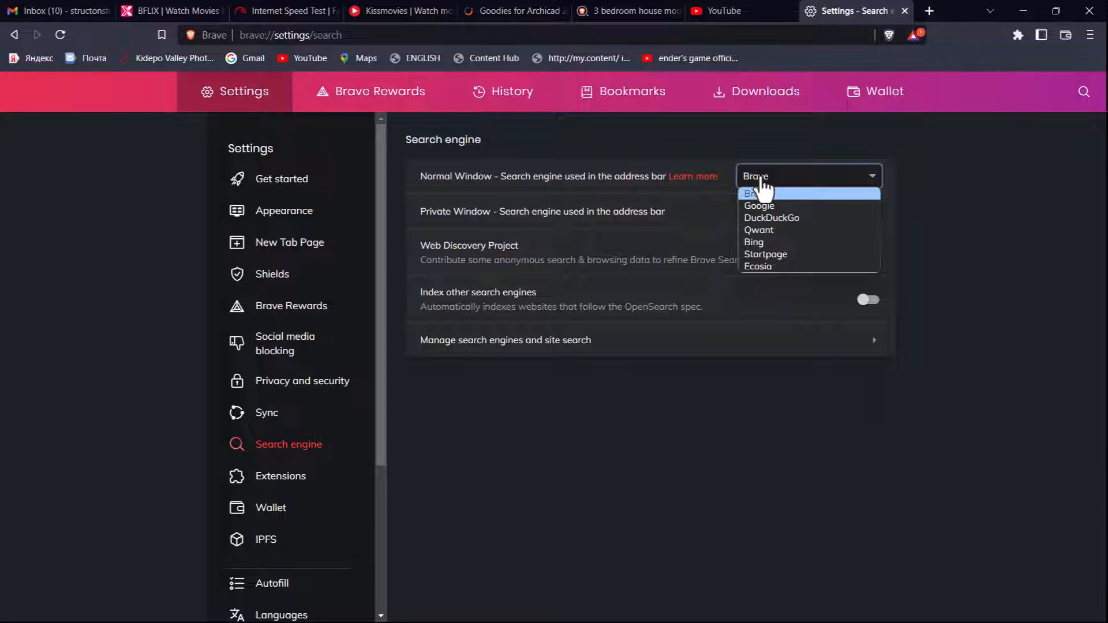
pyautogui.moveTo(759, 230)
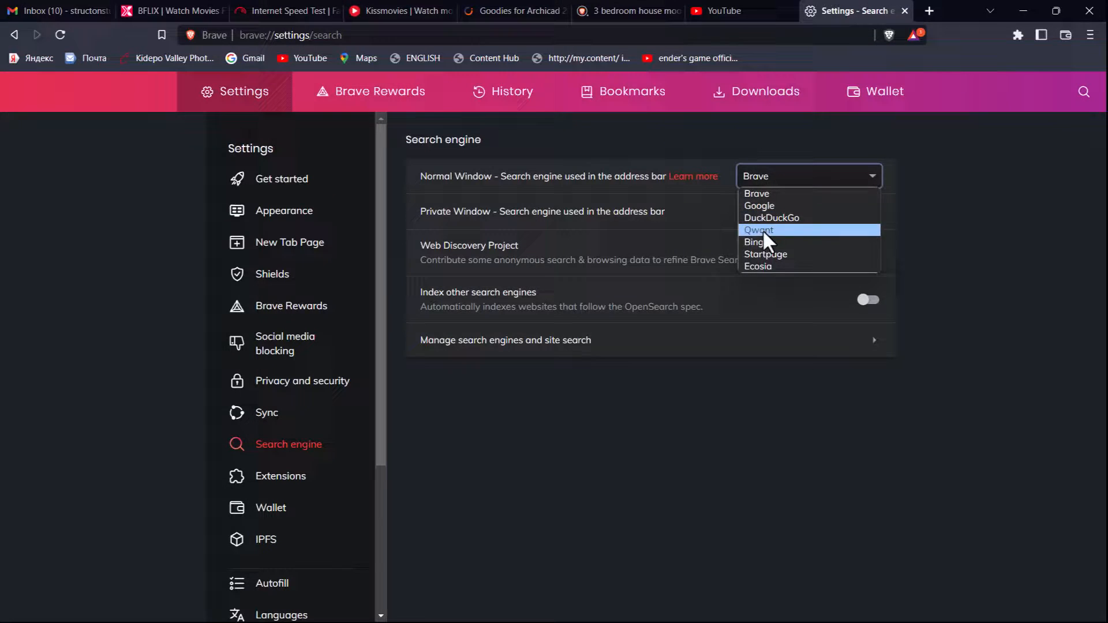
pyautogui.moveTo(767, 198)
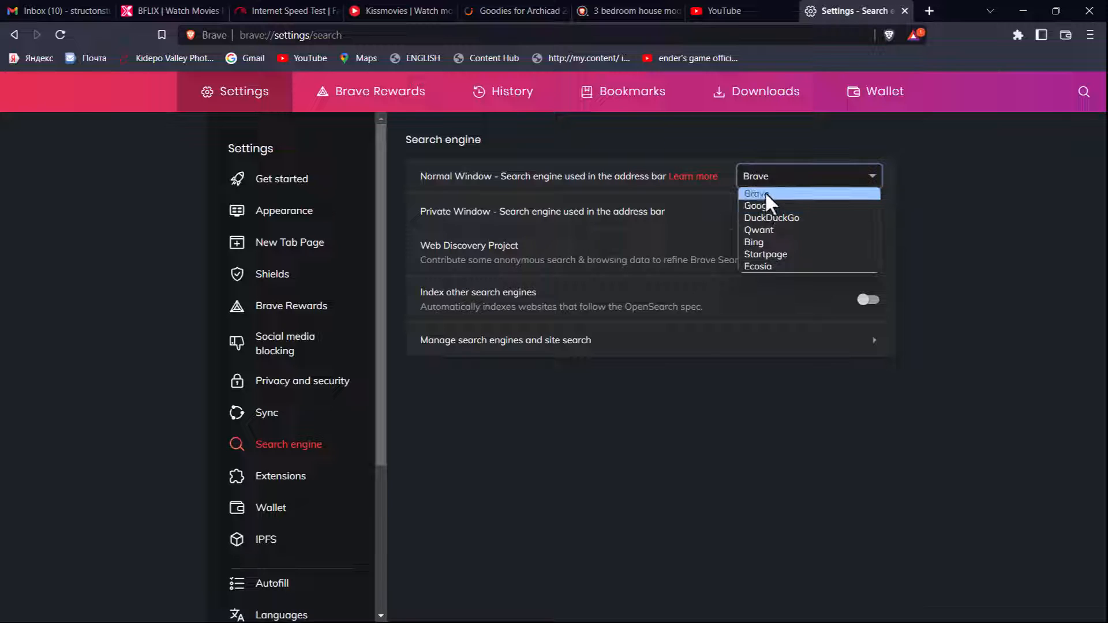
pyautogui.click(757, 194)
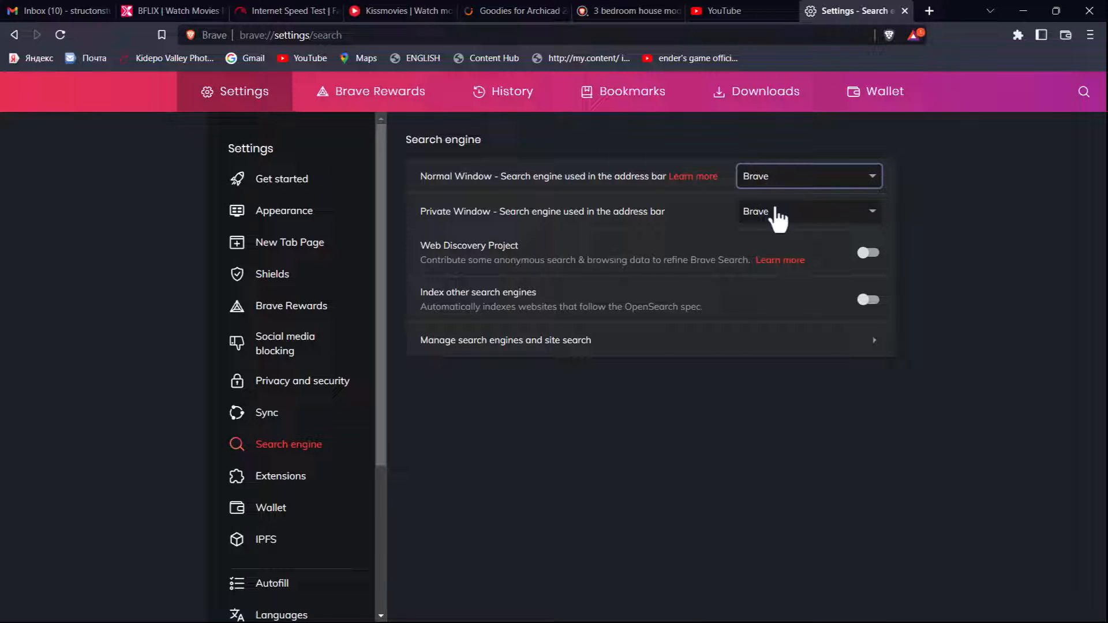
pyautogui.moveTo(777, 230)
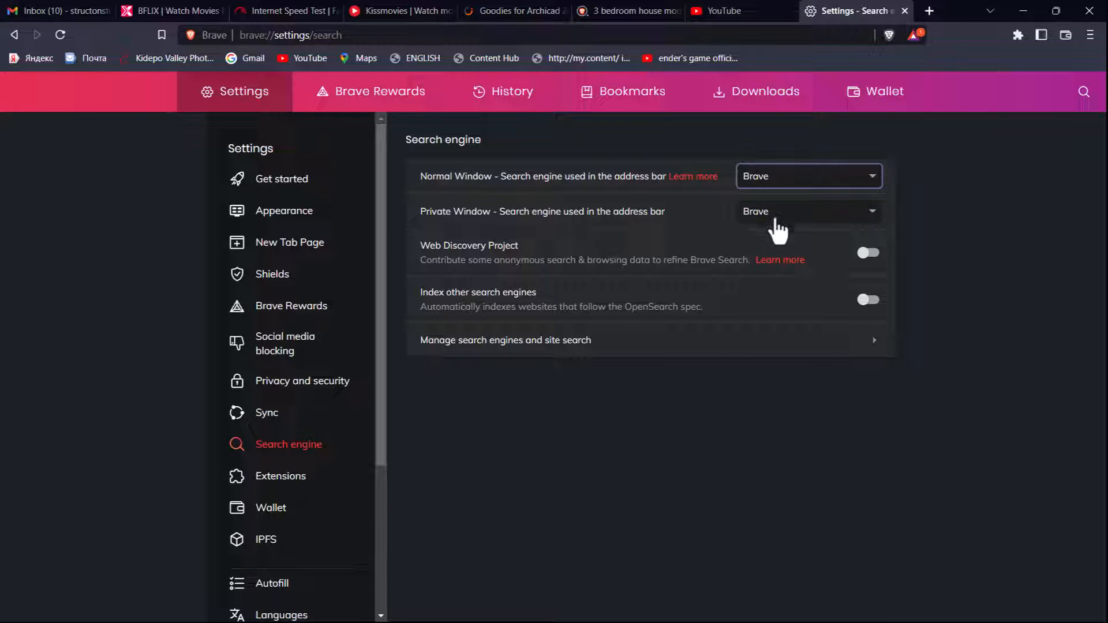
pyautogui.click(808, 211)
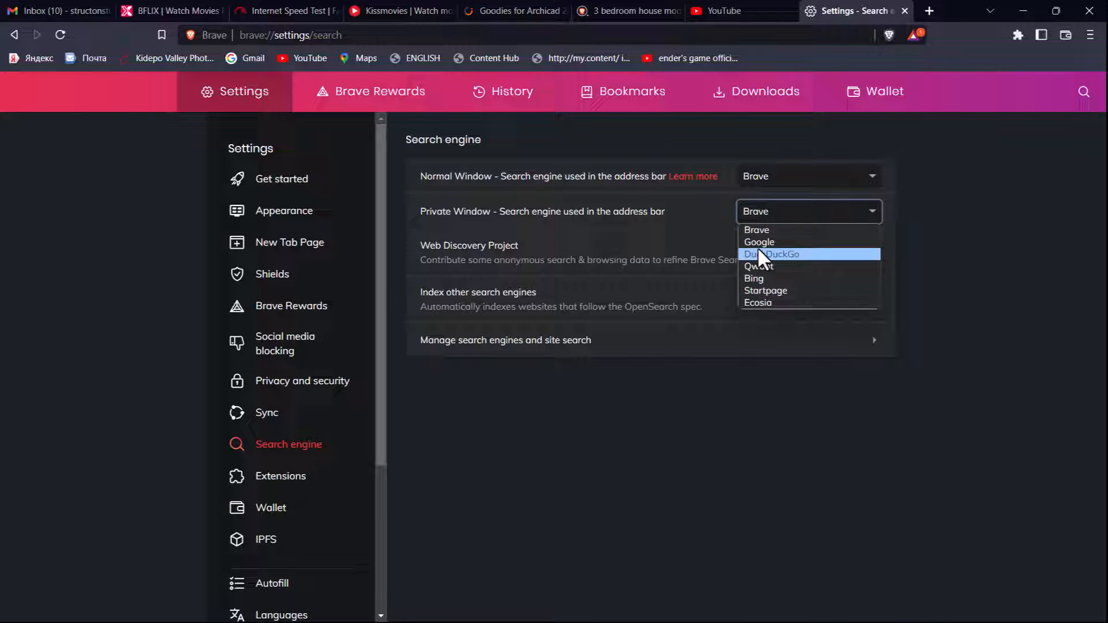
pyautogui.moveTo(769, 290)
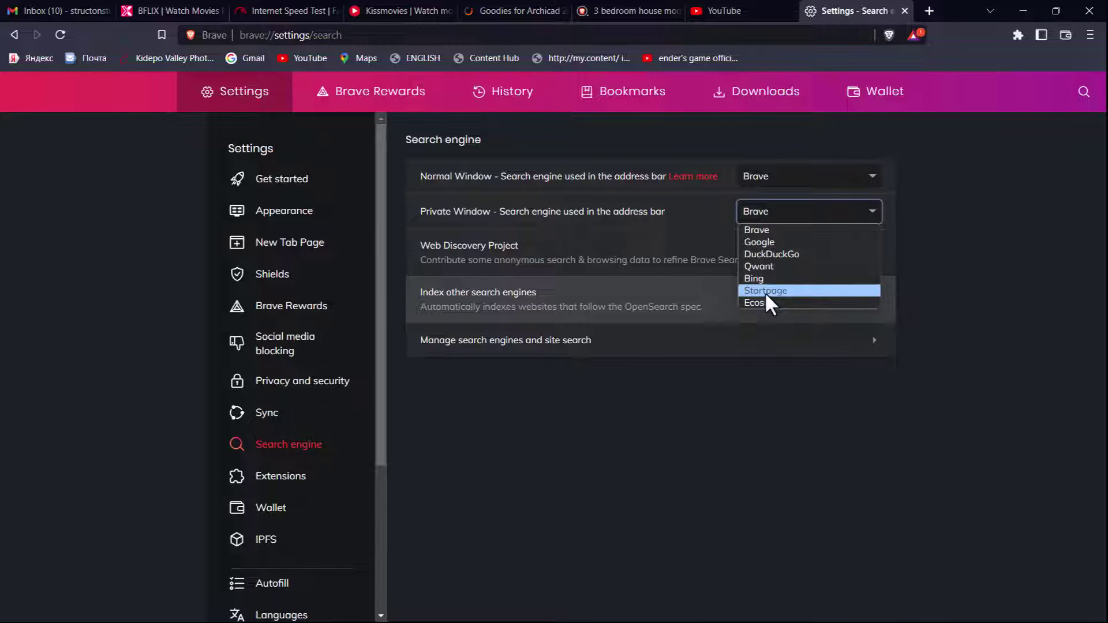
pyautogui.moveTo(762, 229)
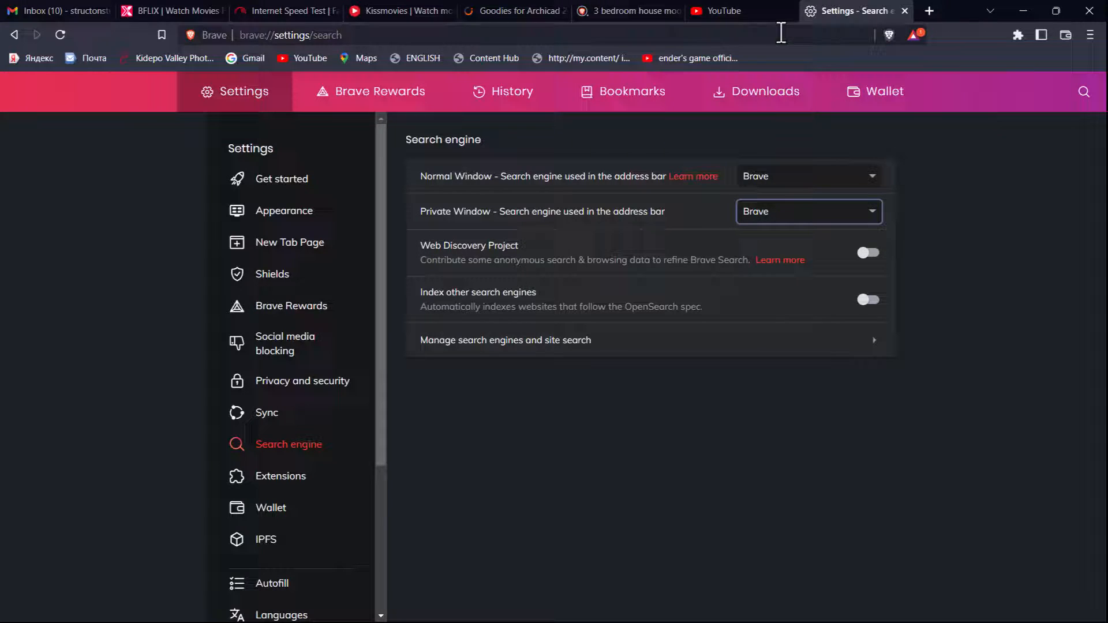
# Search '3 bedroom house models' in a new tab, view image results, then open another tab
pyautogui.click(928, 10)
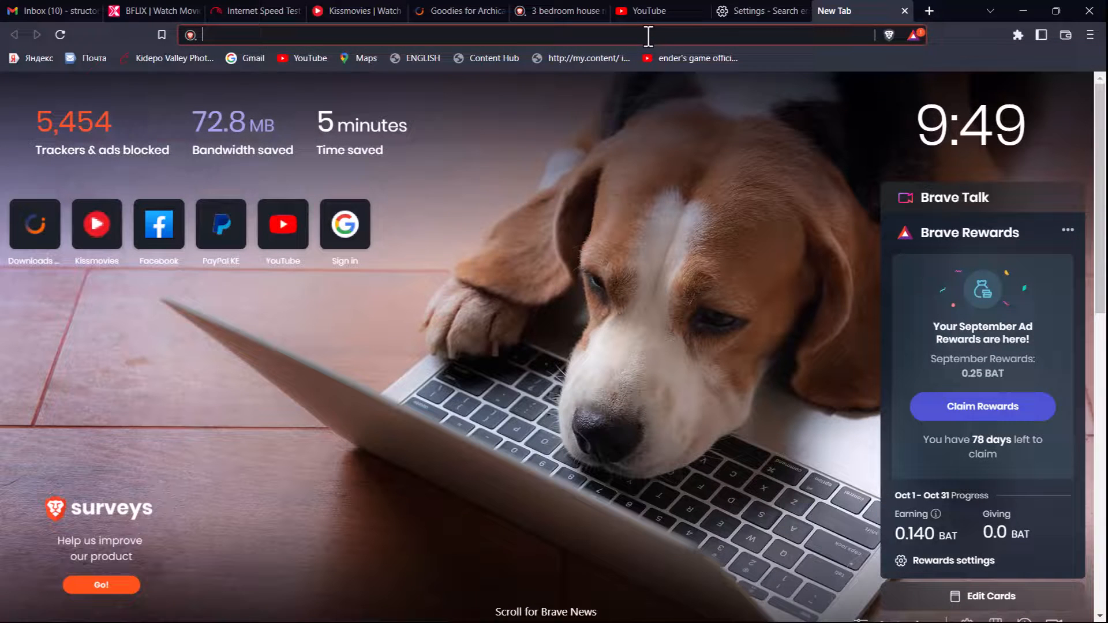
pyautogui.write('3 BE')
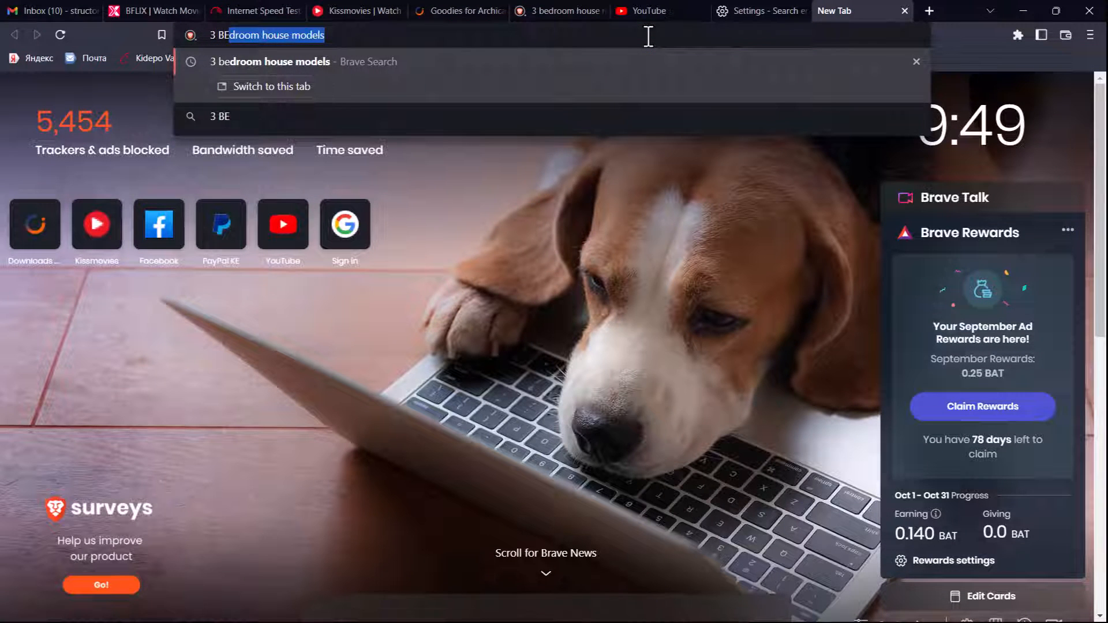
pyautogui.press('Return')
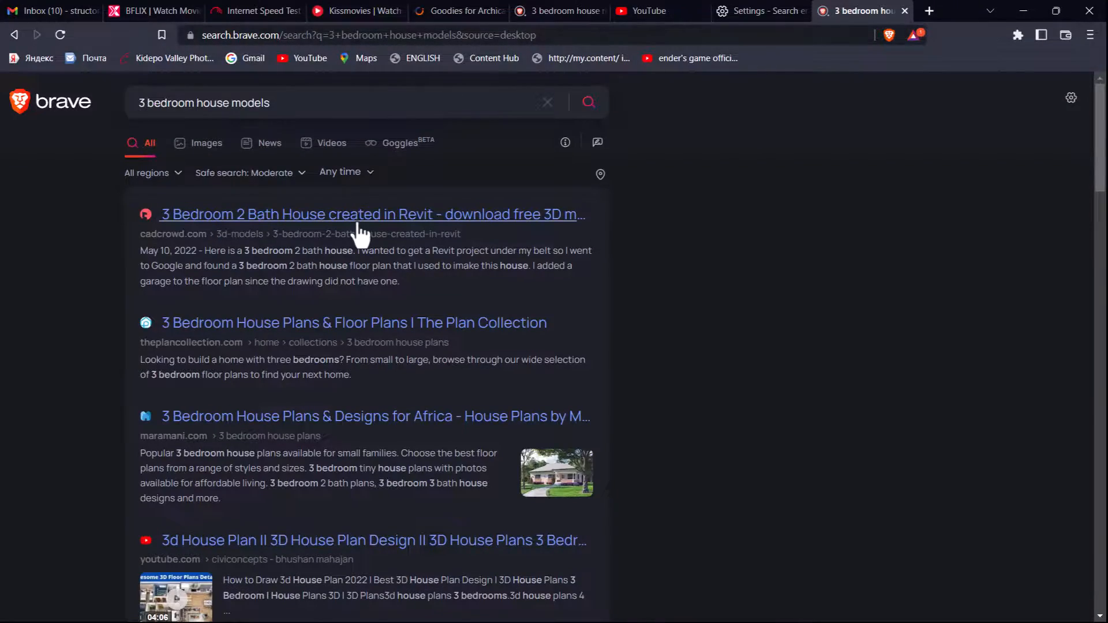
pyautogui.moveTo(256, 200)
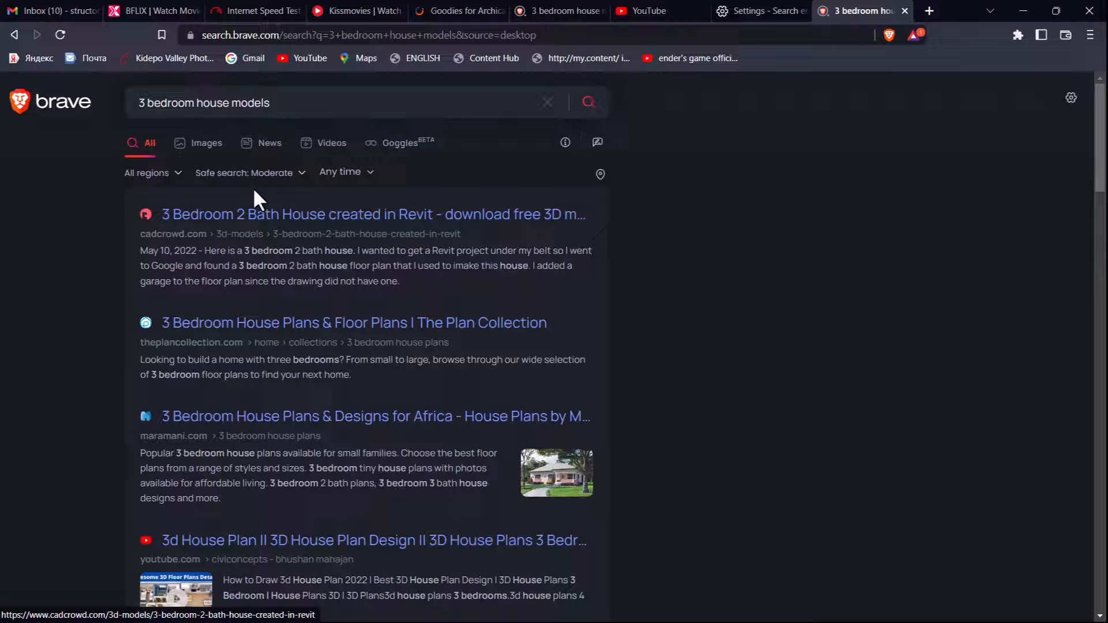
pyautogui.click(207, 142)
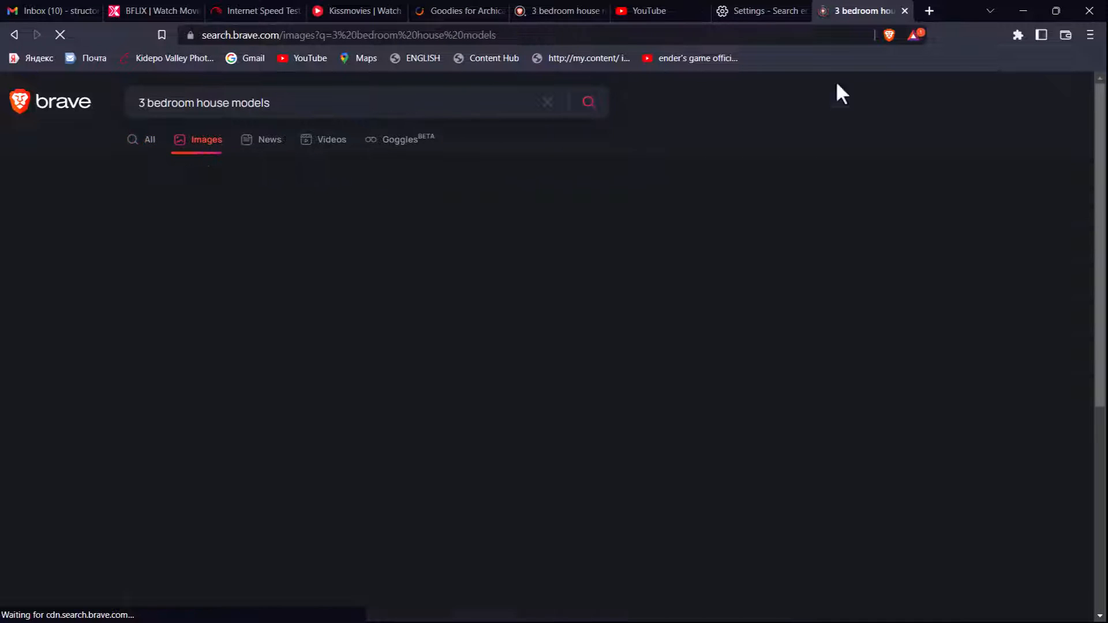
pyautogui.click(928, 11)
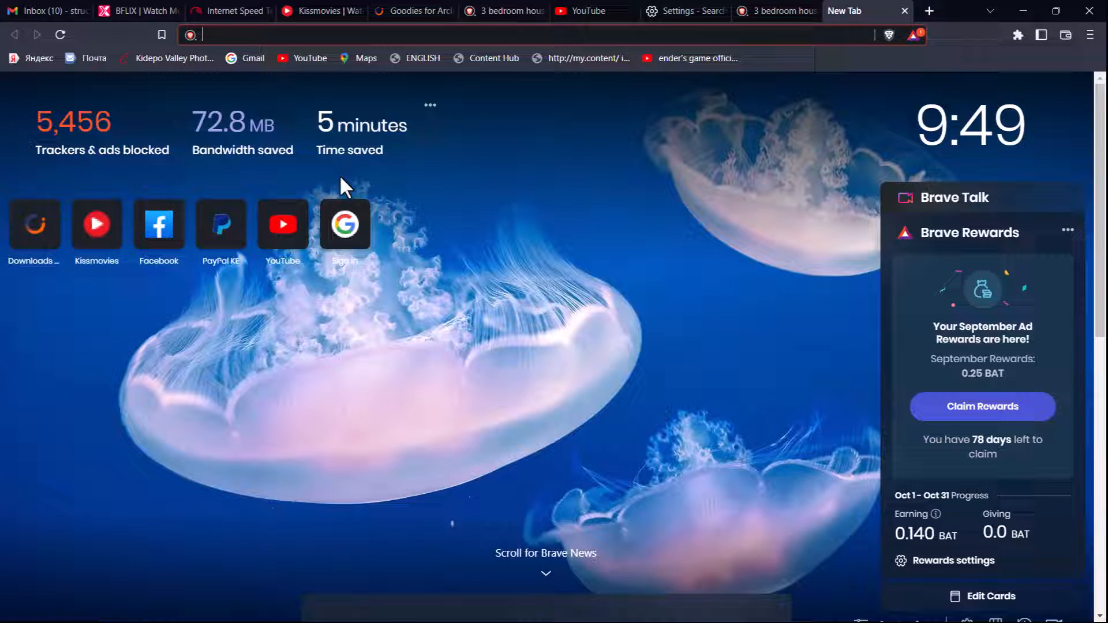
pyautogui.moveTo(96, 137)
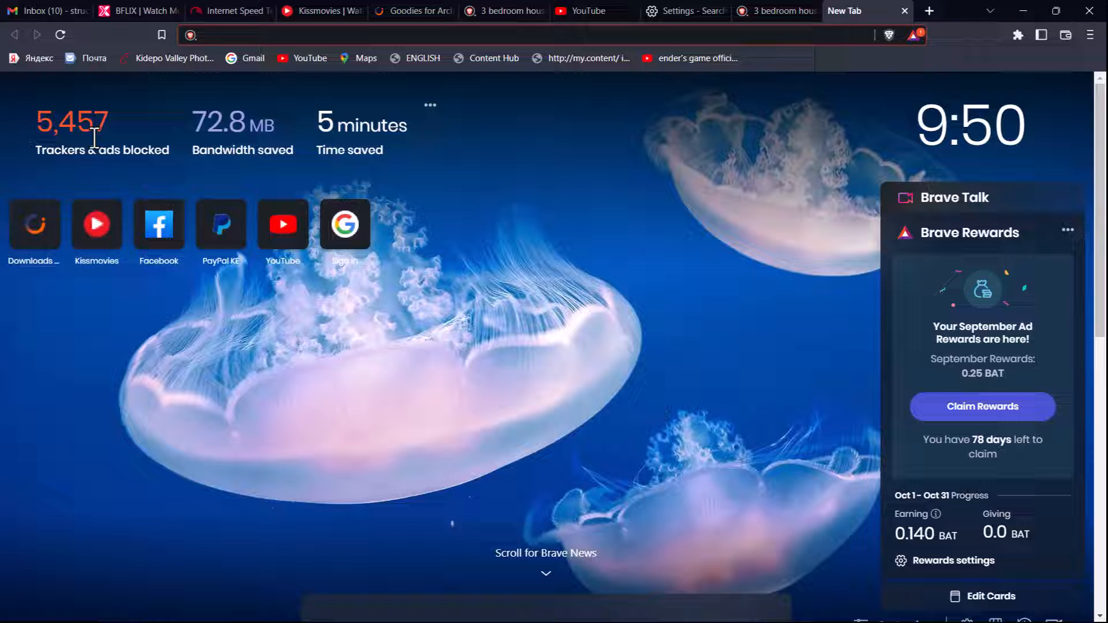
pyautogui.moveTo(286, 113)
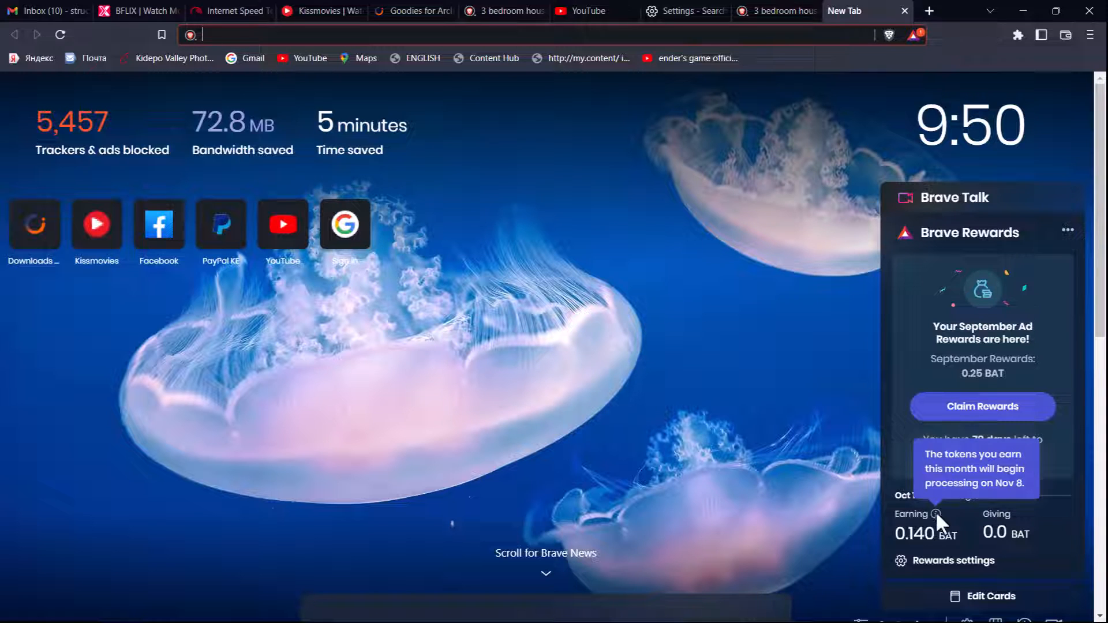
pyautogui.moveTo(809, 254)
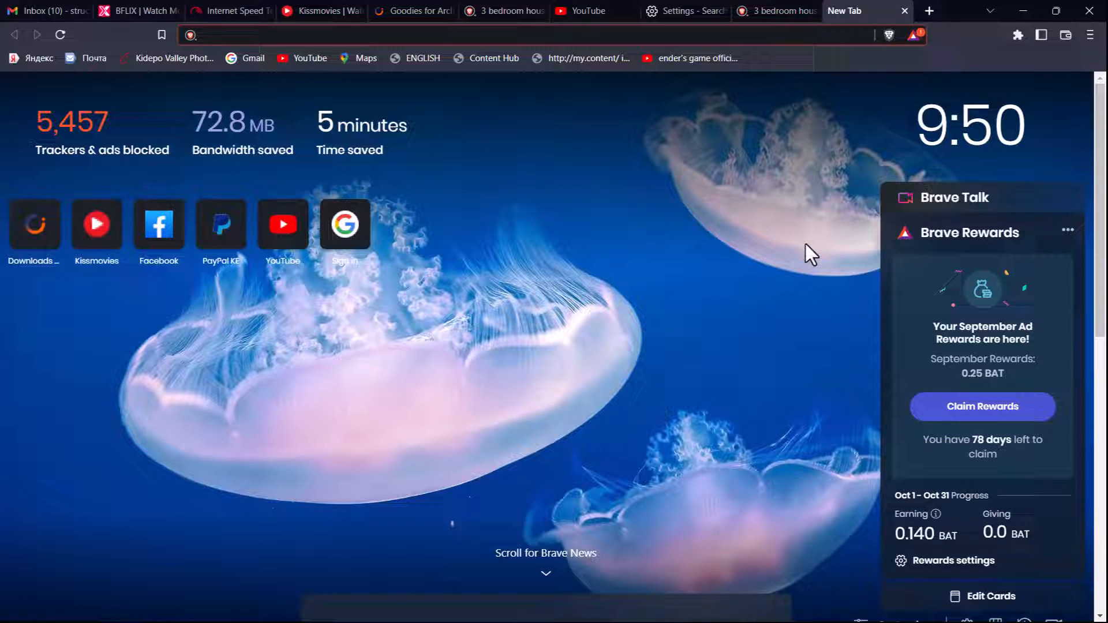
pyautogui.moveTo(790, 34)
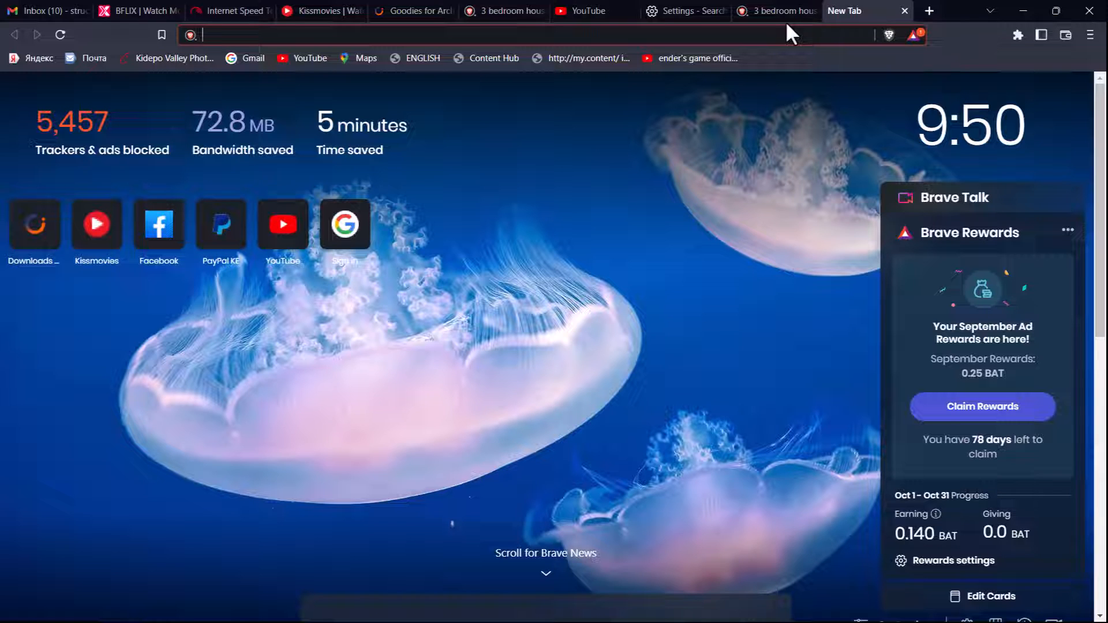
pyautogui.moveTo(1024, 255)
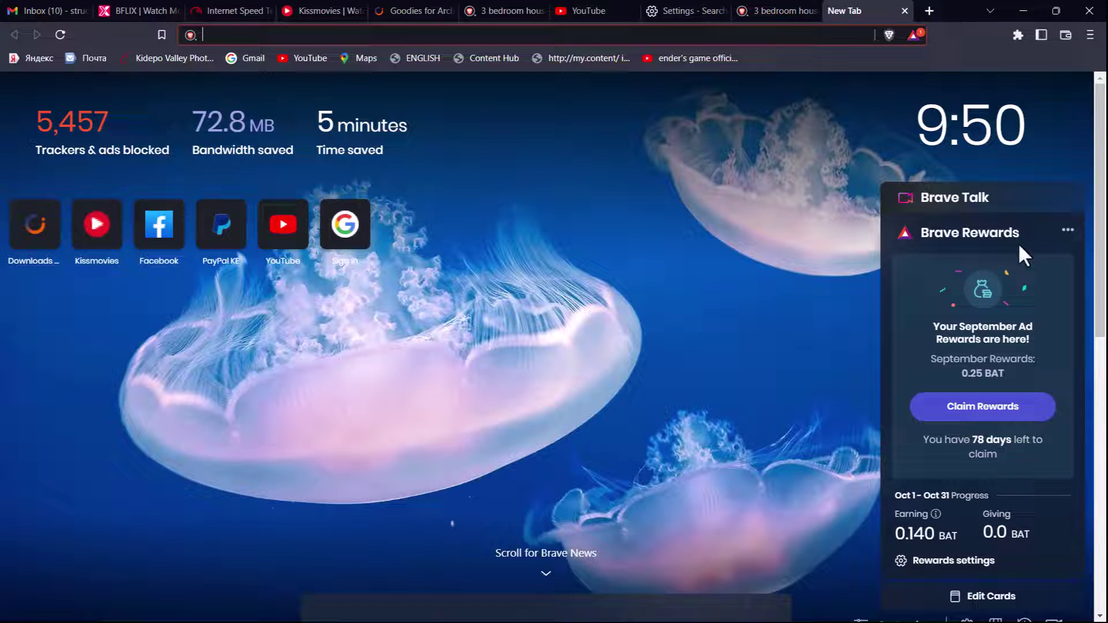
pyautogui.moveTo(982, 360)
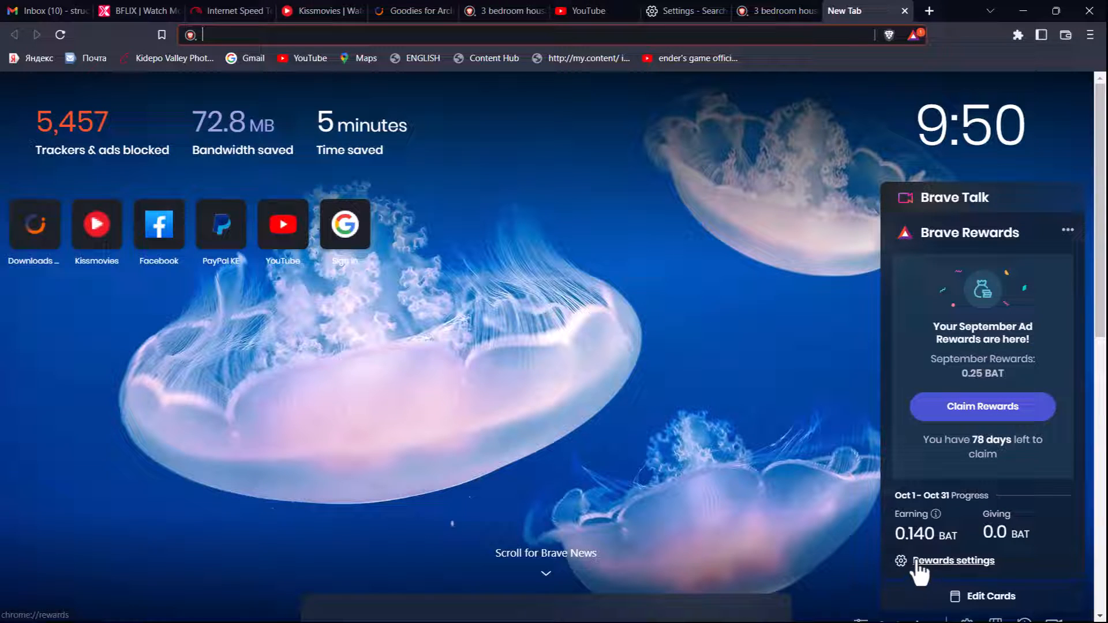
pyautogui.moveTo(1026, 300)
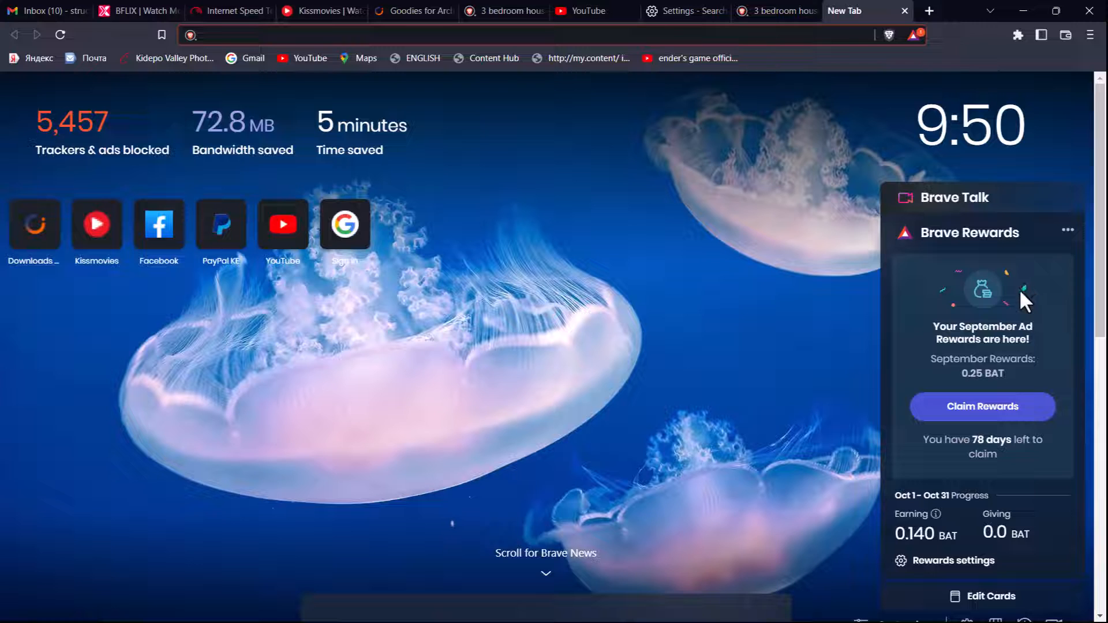